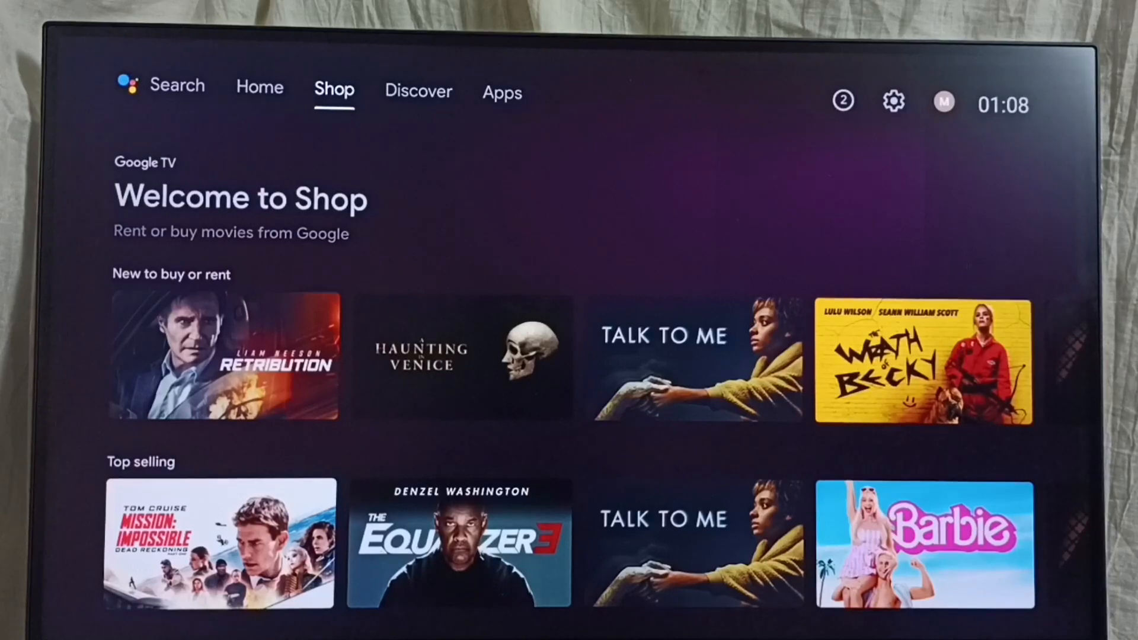
# Step: Move across the home tabs from Shop through Discover to the Apps page
pyautogui.click(418, 91)
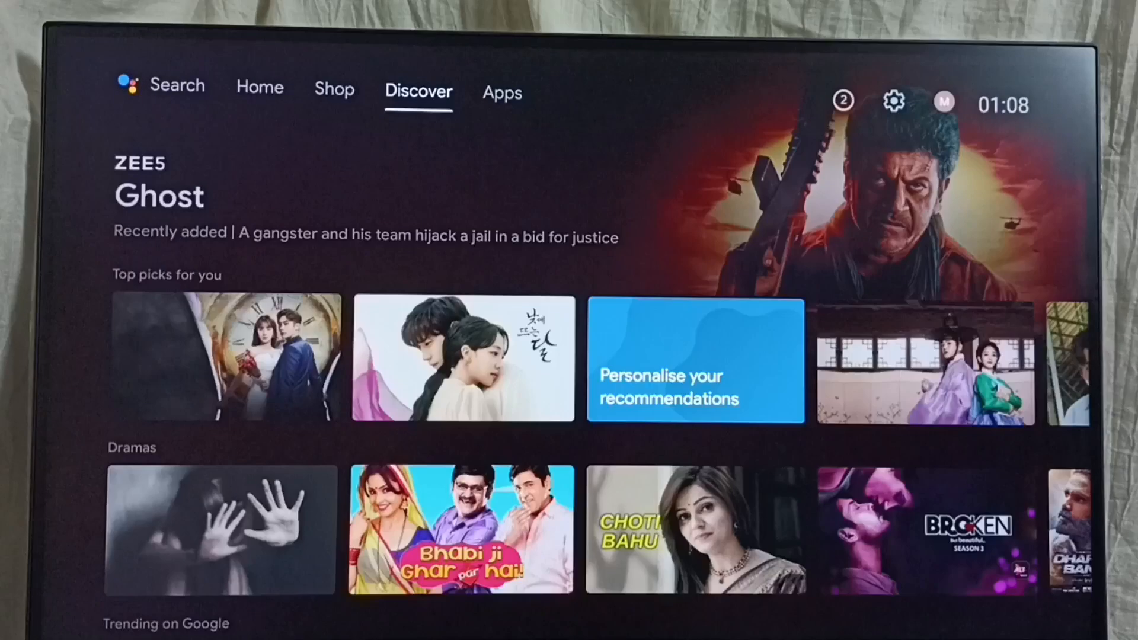
pyautogui.click(501, 92)
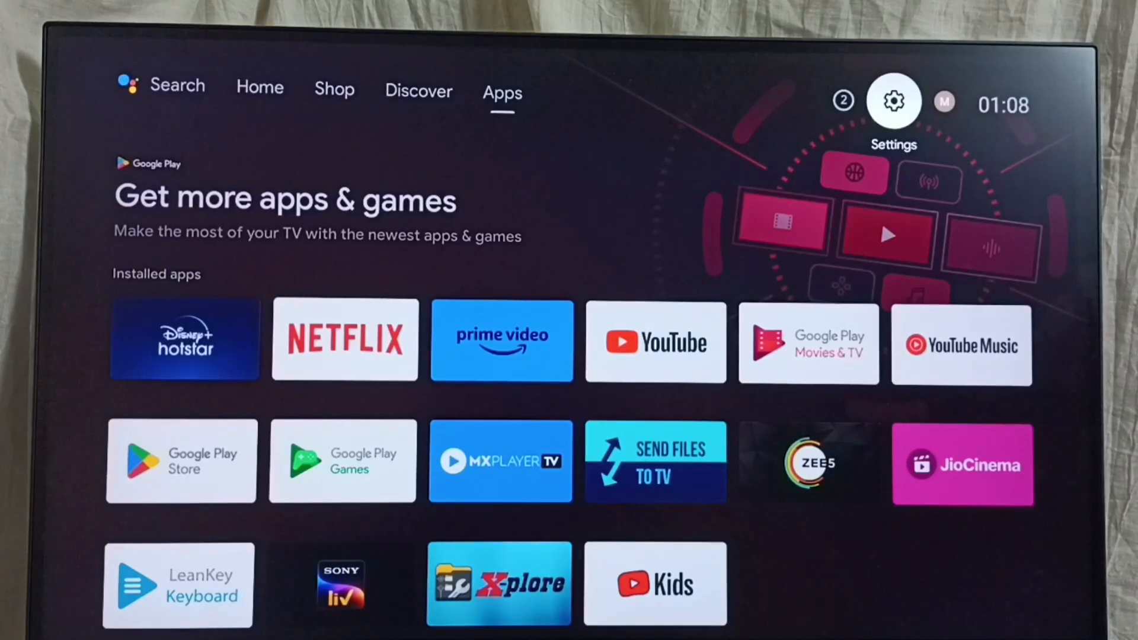
# Step: Navigate Settings > Device Preferences > About to view Android TV DVM4KA01, firmware 10.1.6
pyautogui.click(892, 100)
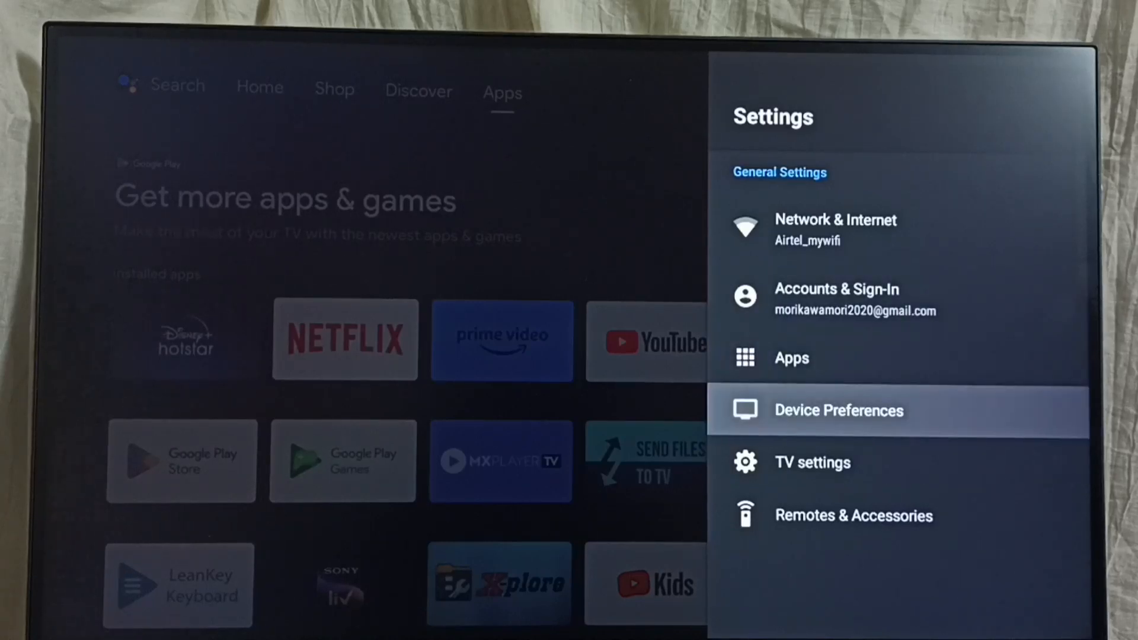
pyautogui.click(839, 410)
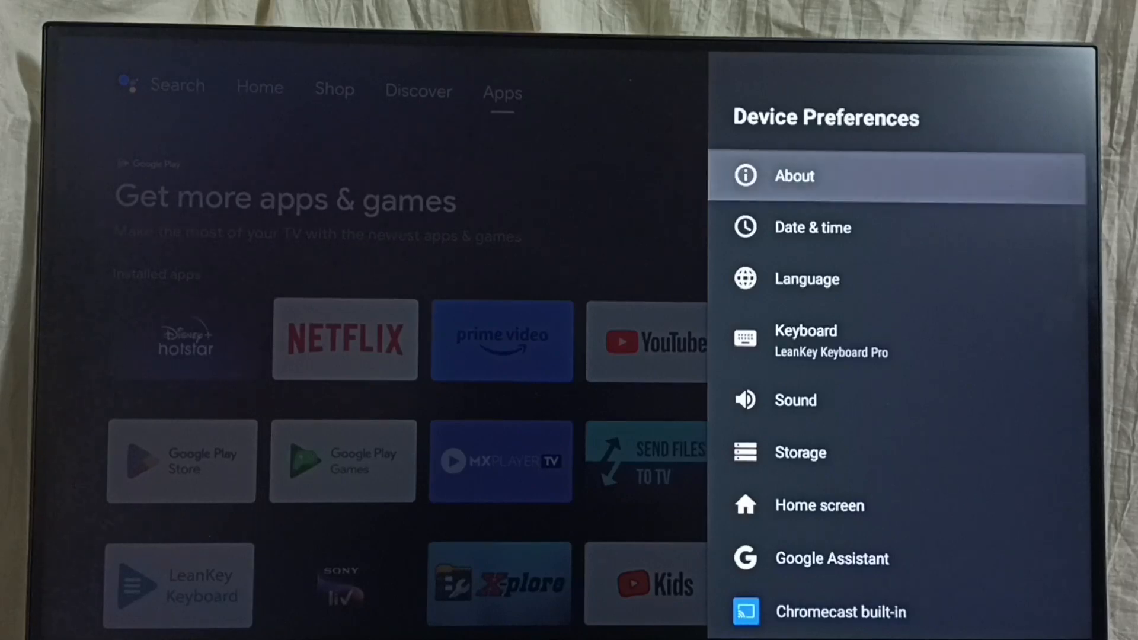
pyautogui.click(793, 176)
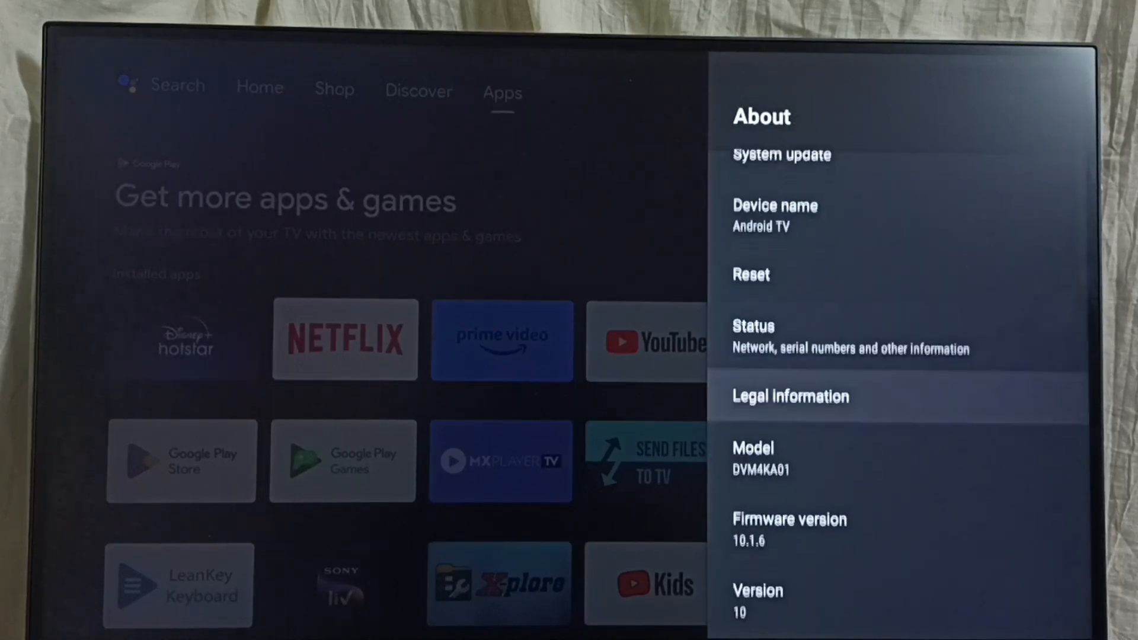
# Step: Select System update in About so the TV begins checking for a new update
pyautogui.scroll(-3)
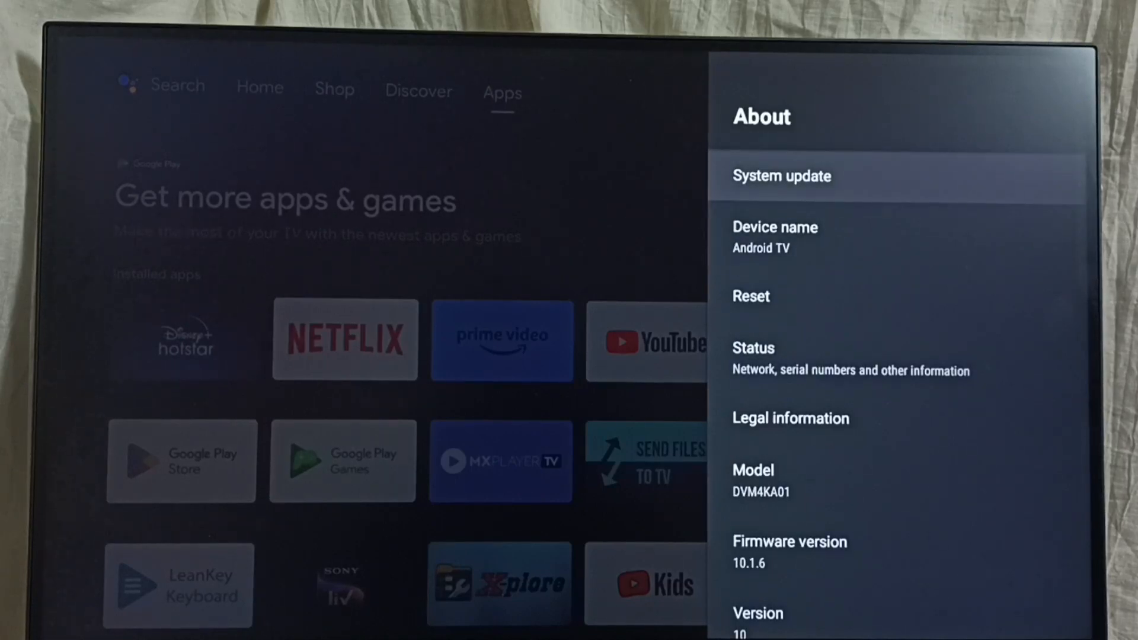
pyautogui.click(781, 176)
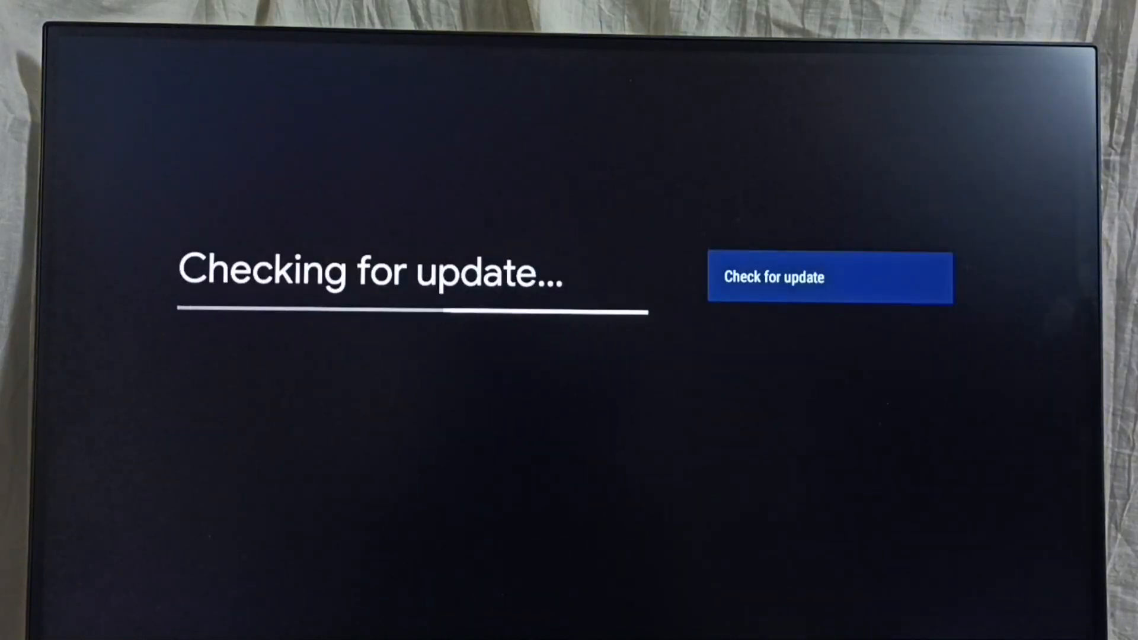